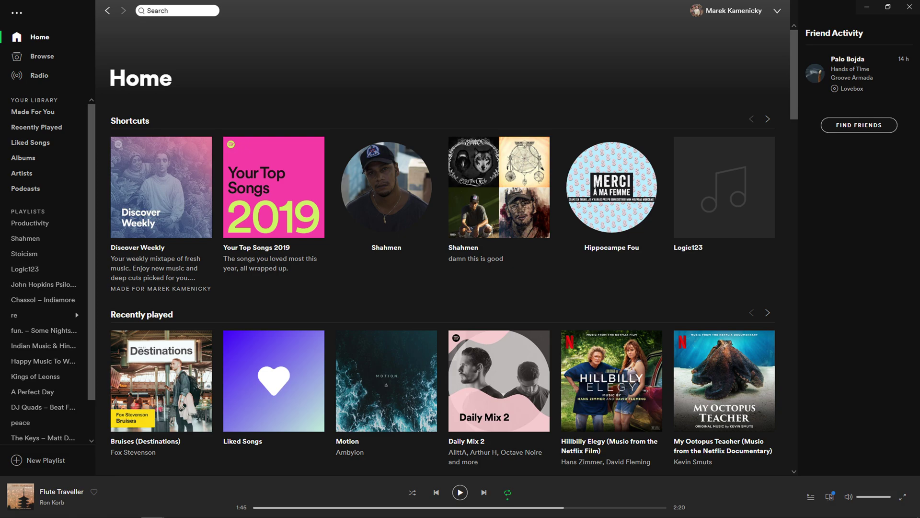
mouse_move(620, 81)
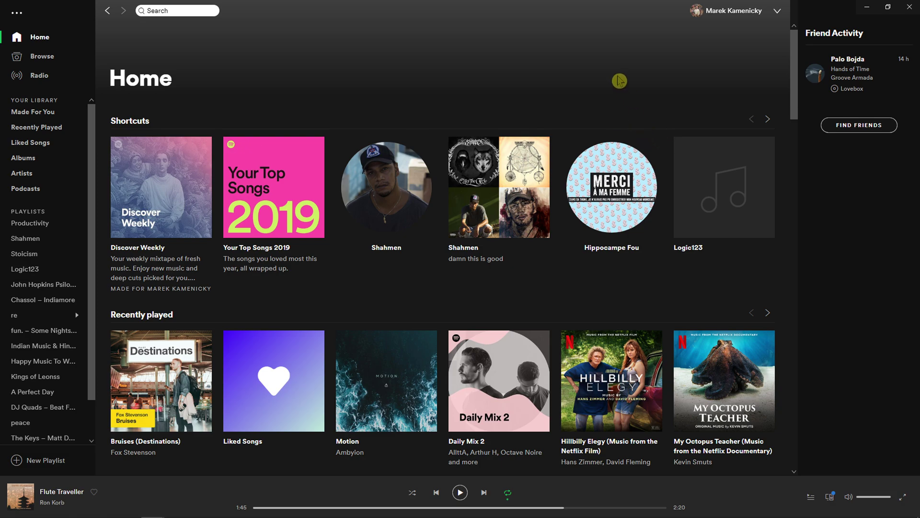
mouse_move(727, 50)
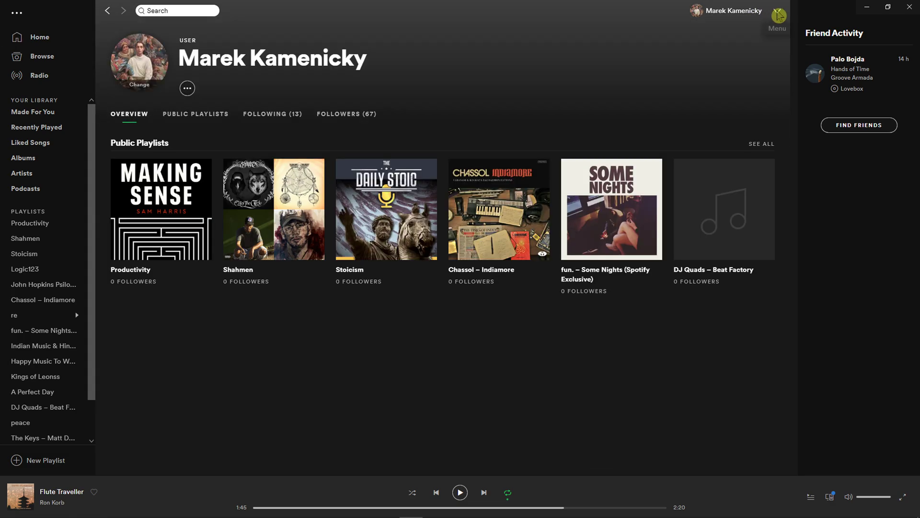
- Open the account menu beside your name to reach the Account overview page
left_click(775, 11)
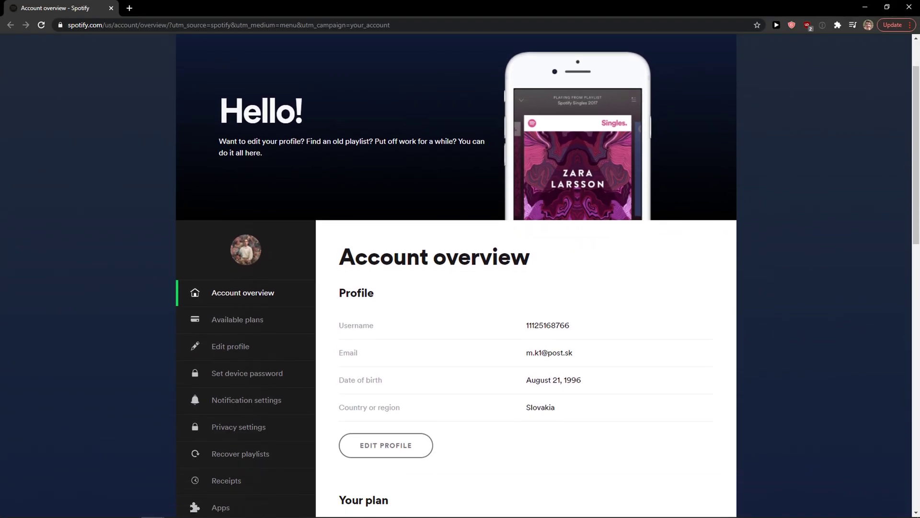
- Scroll to the Profile section and open the Edit profile form
scroll("down", 3)
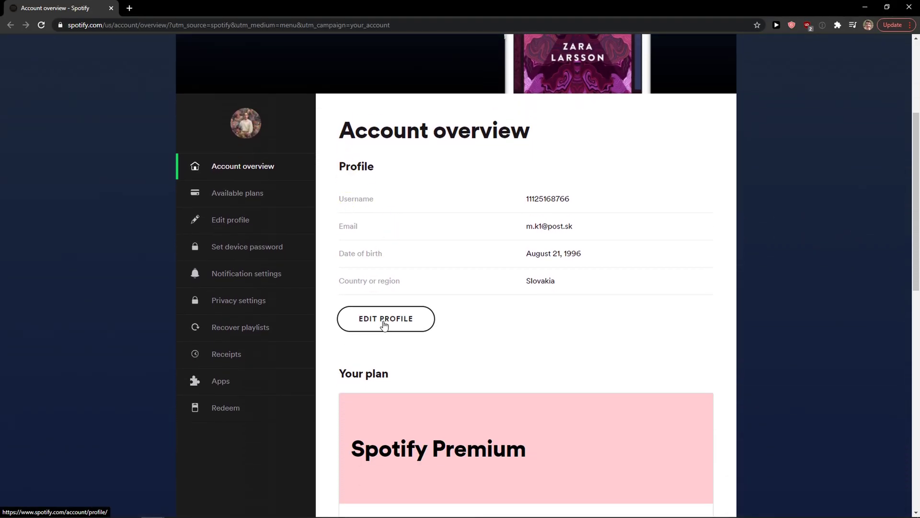
left_click(385, 318)
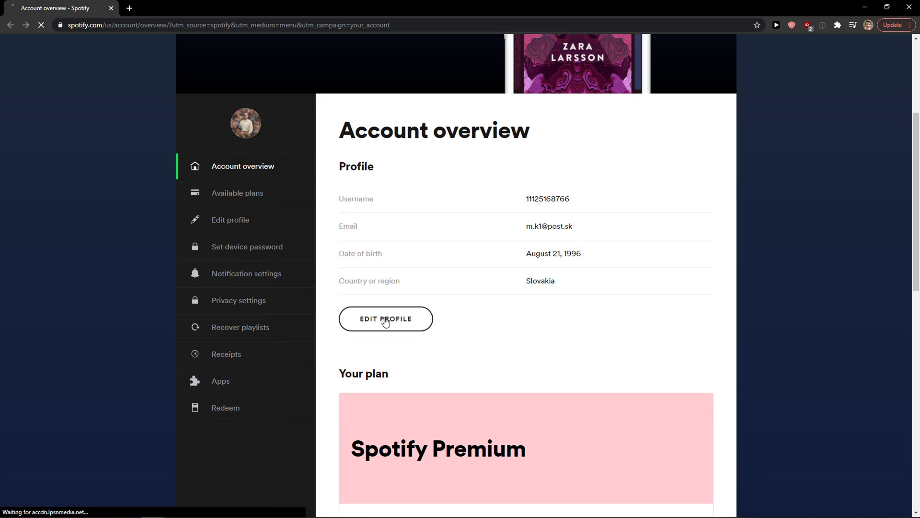
left_click(385, 319)
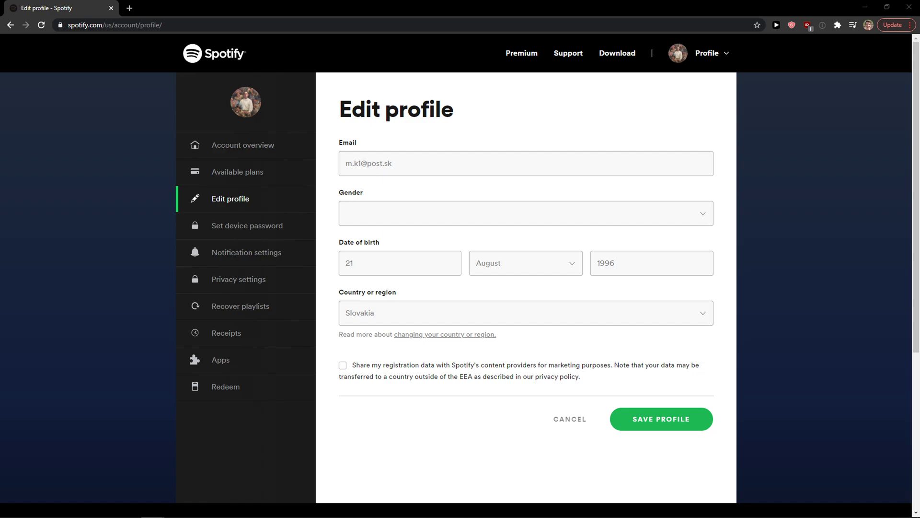
mouse_move(408, 162)
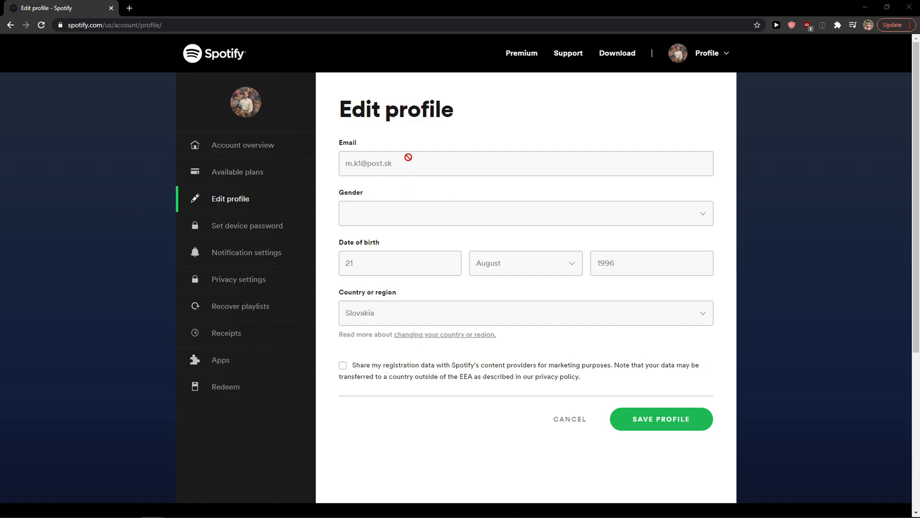
mouse_move(198, 212)
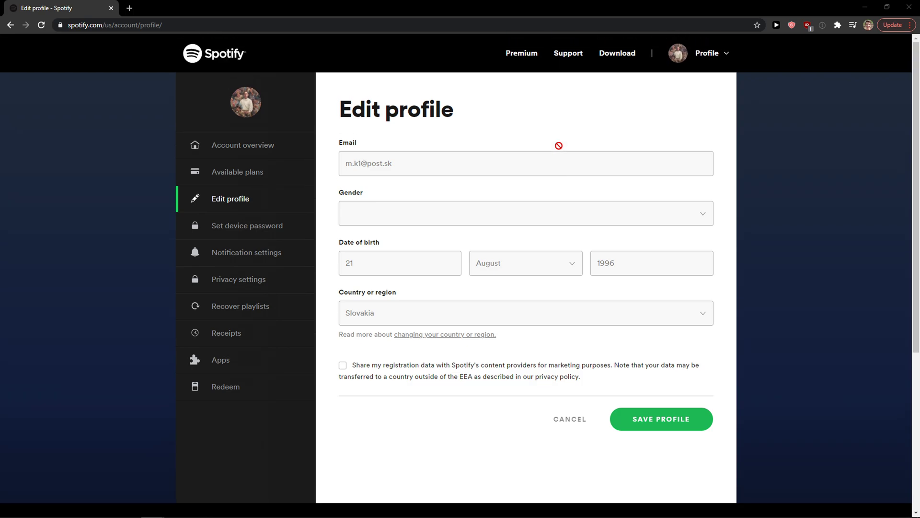
mouse_move(391, 167)
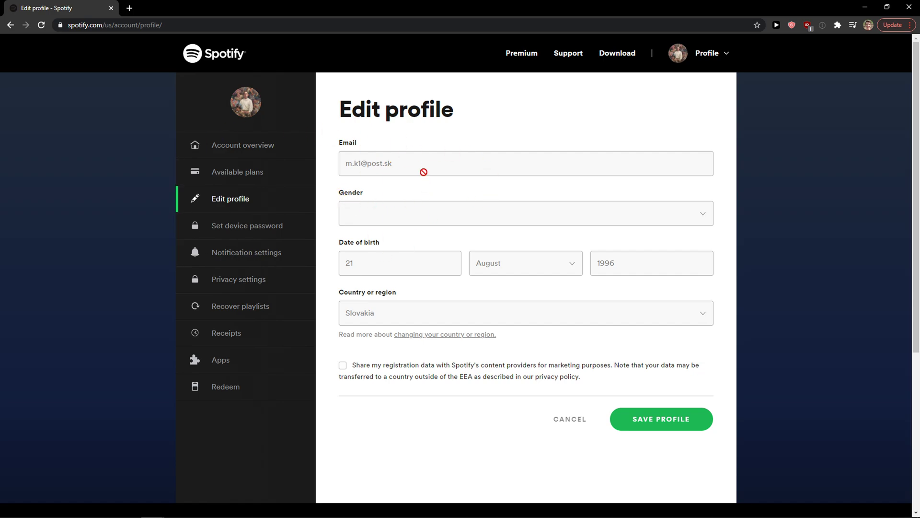
mouse_move(424, 172)
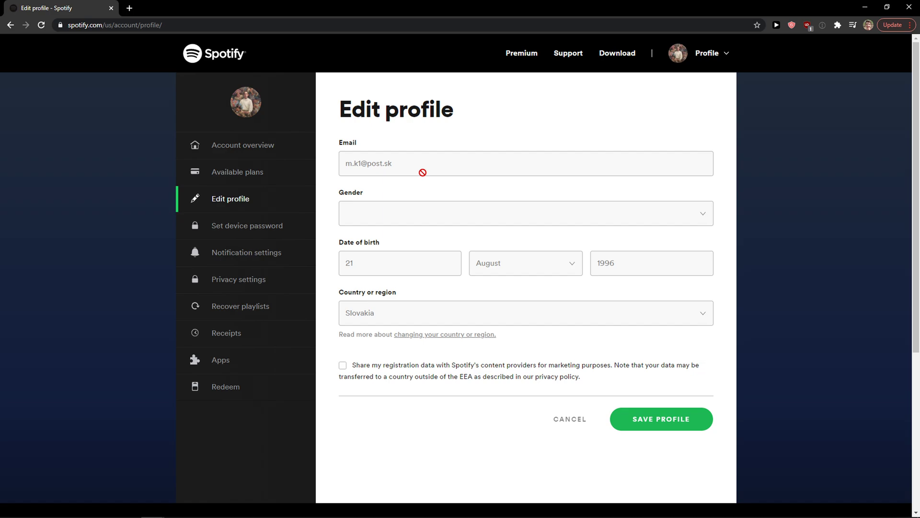
mouse_move(429, 182)
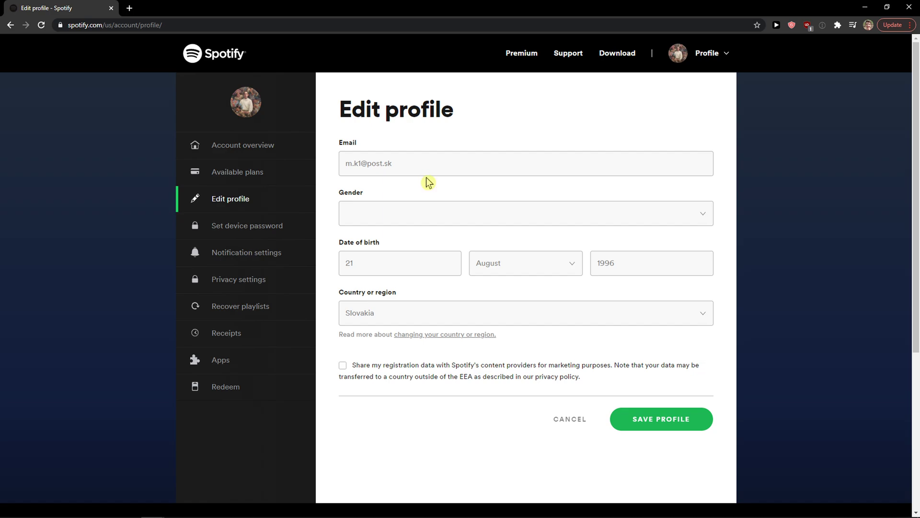
mouse_move(364, 193)
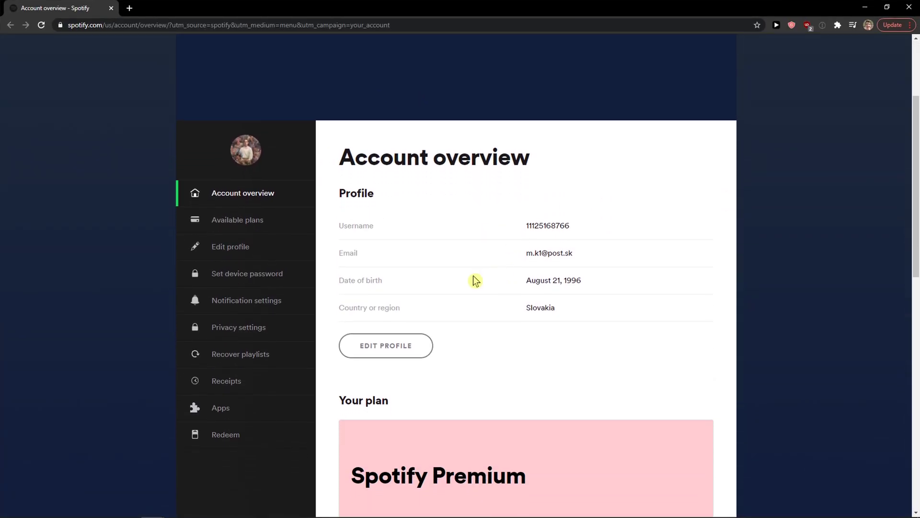
left_click(386, 345)
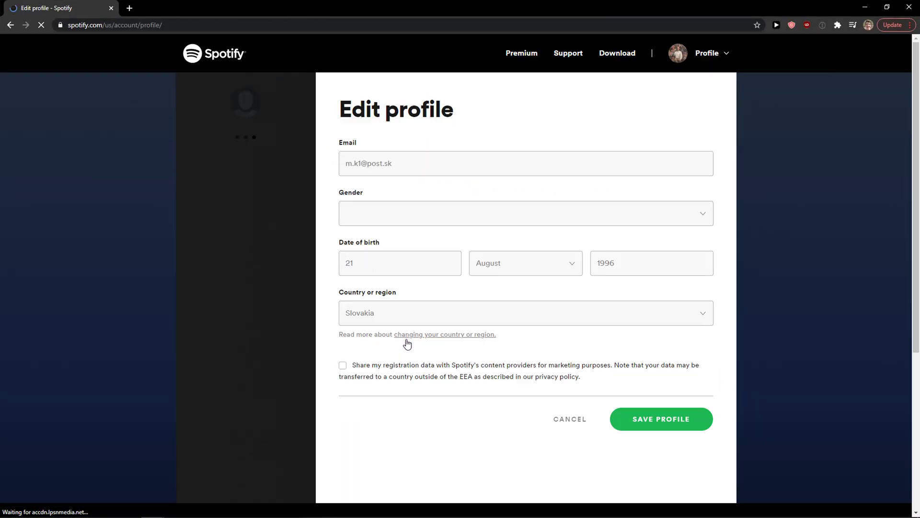